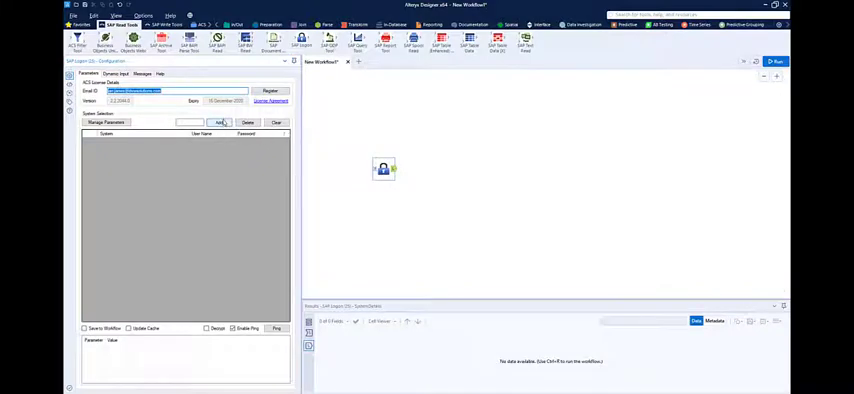
# - Add the SAP BOBJ server to the saved connections and log on to it
pyautogui.click(184, 140)
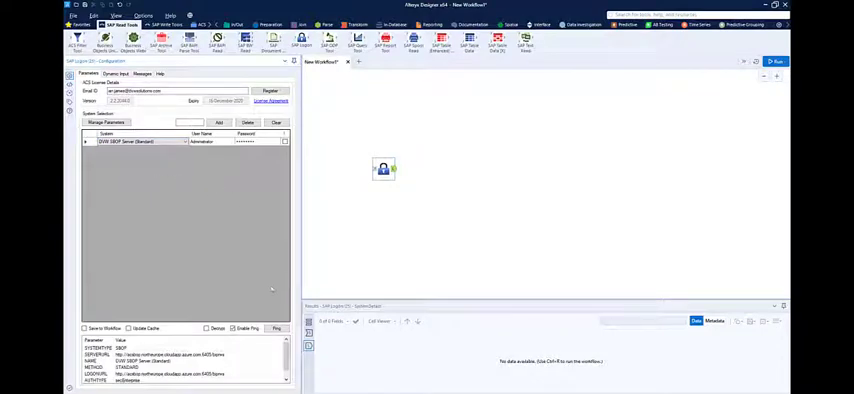
pyautogui.click(276, 328)
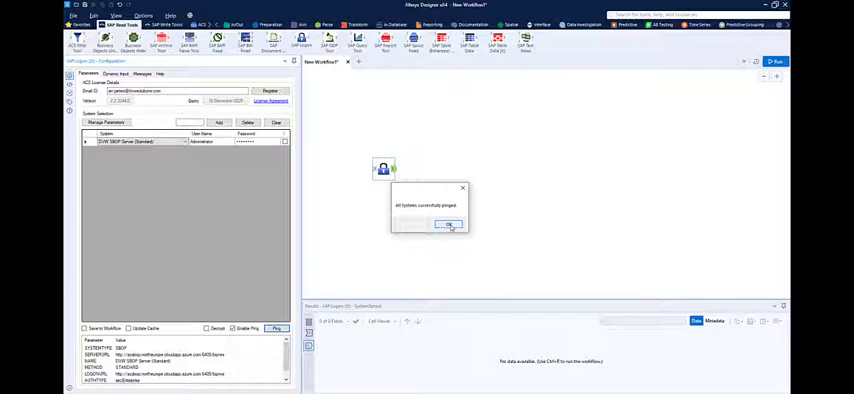
# - Dismiss the success message and go to the Universe tool's query parameters
pyautogui.click(448, 224)
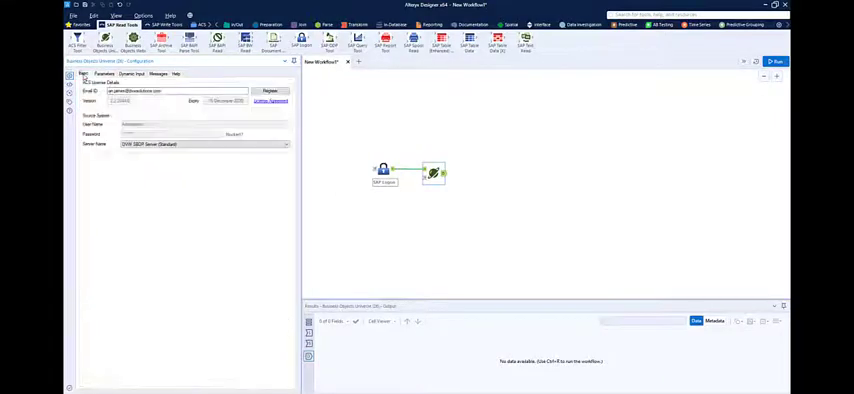
pyautogui.click(270, 92)
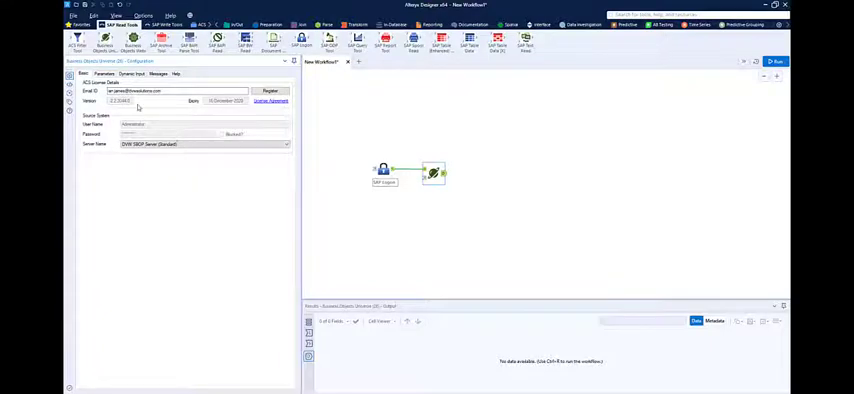
pyautogui.click(104, 74)
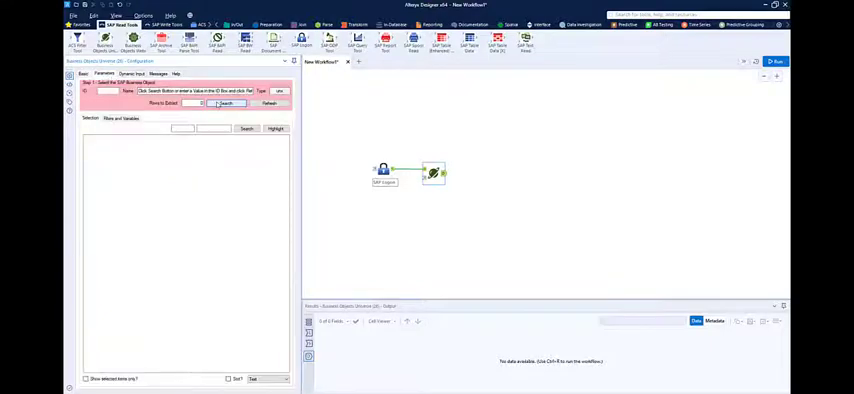
# - Browse the universes, choose eFashion, and load its classes and objects
pyautogui.click(246, 104)
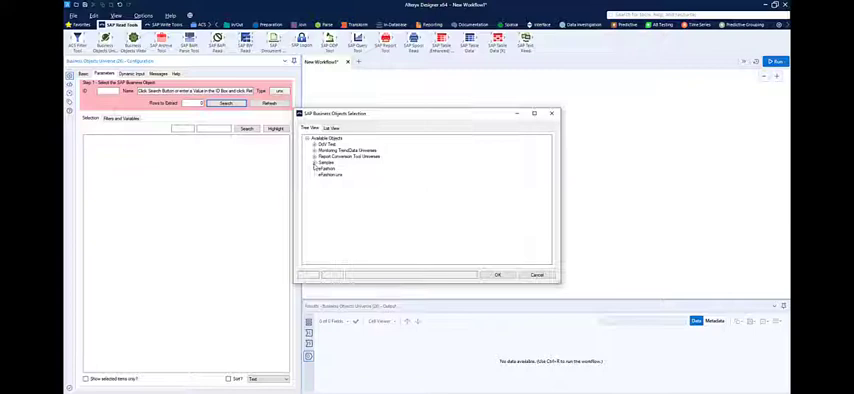
pyautogui.click(330, 174)
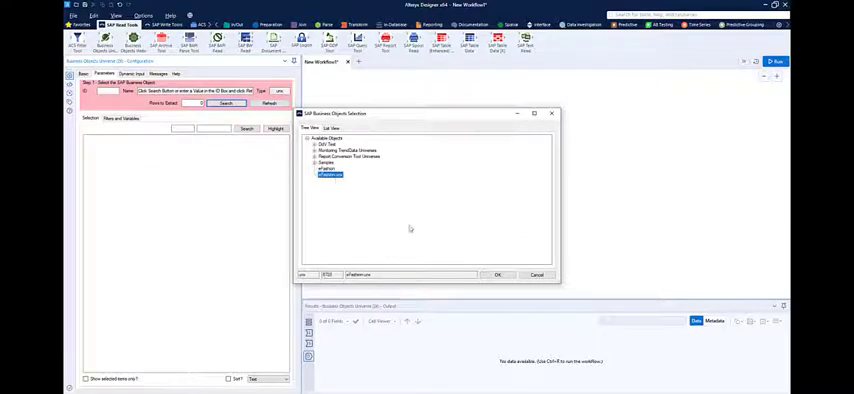
pyautogui.click(498, 276)
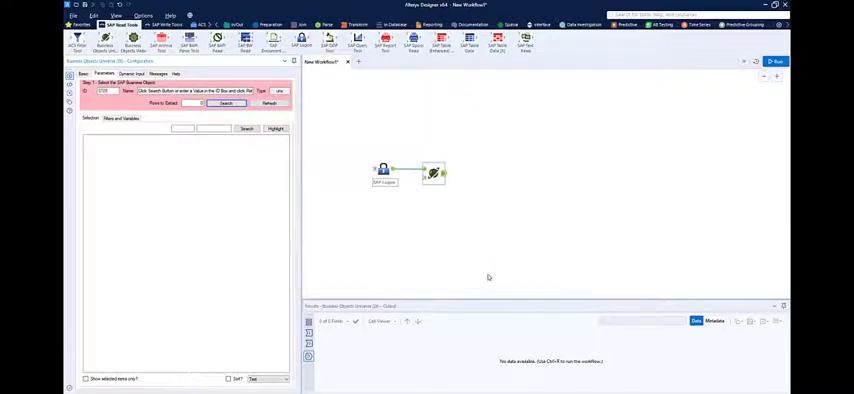
pyautogui.click(226, 104)
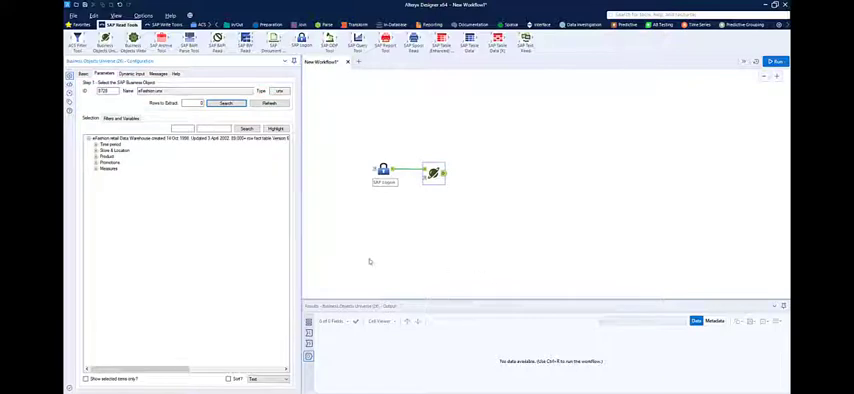
# - Expand an eFashion class and tick several of its objects for the query
pyautogui.click(108, 168)
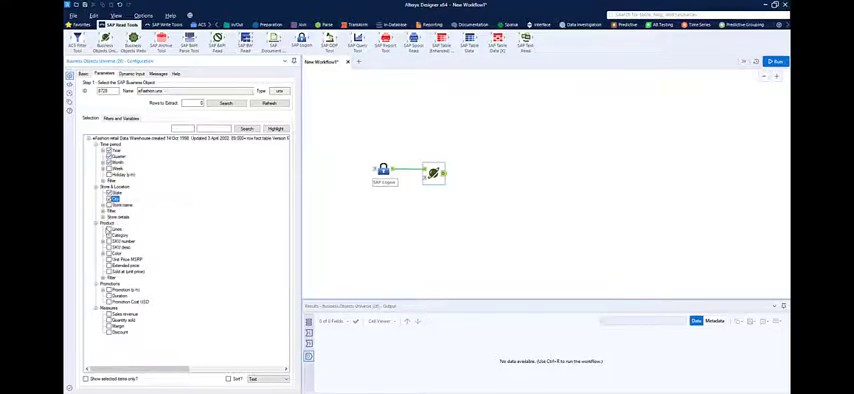
pyautogui.click(118, 234)
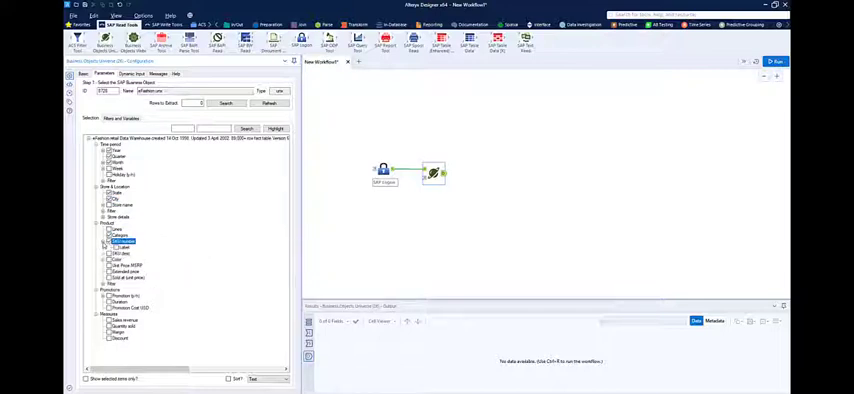
pyautogui.click(122, 240)
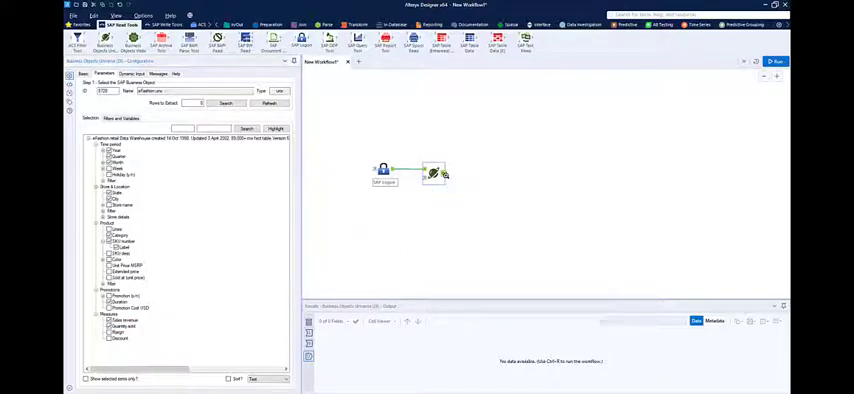
# - Add a Browse tool after the Universe query, run the workflow and scroll the returned sales rows
pyautogui.rightClick(432, 172)
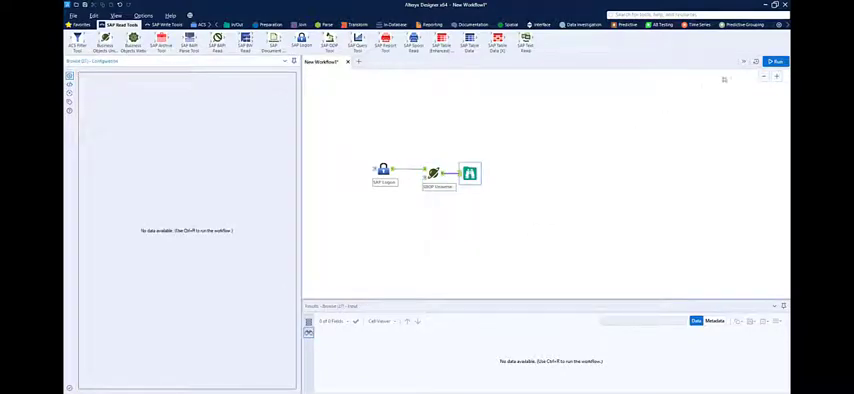
pyautogui.click(776, 60)
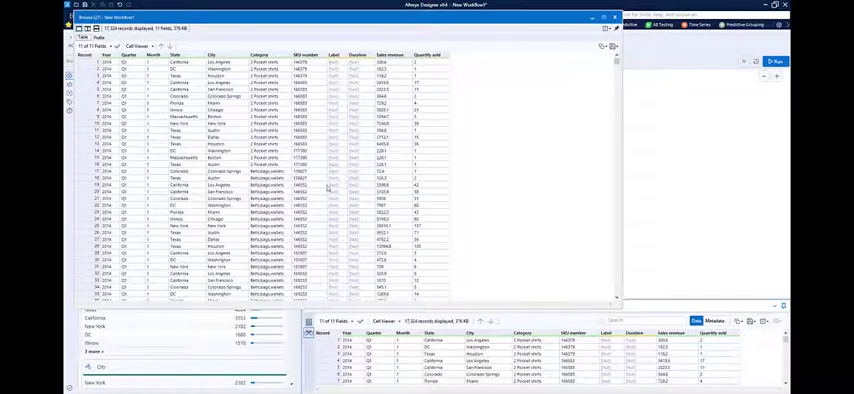
pyautogui.scroll(-3)
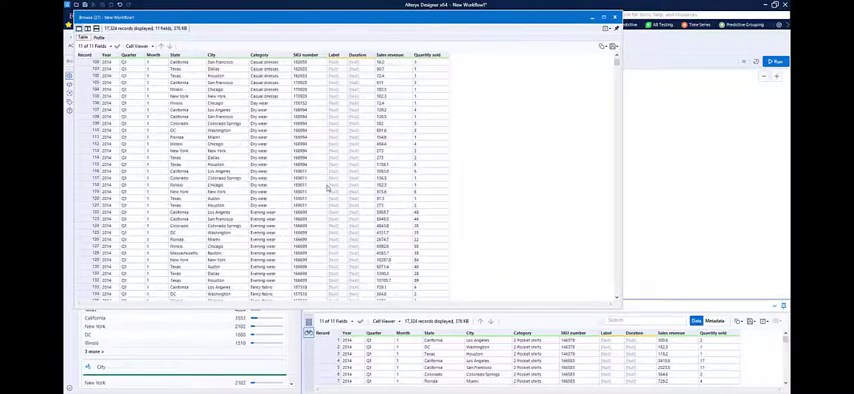
pyautogui.scroll(-3)
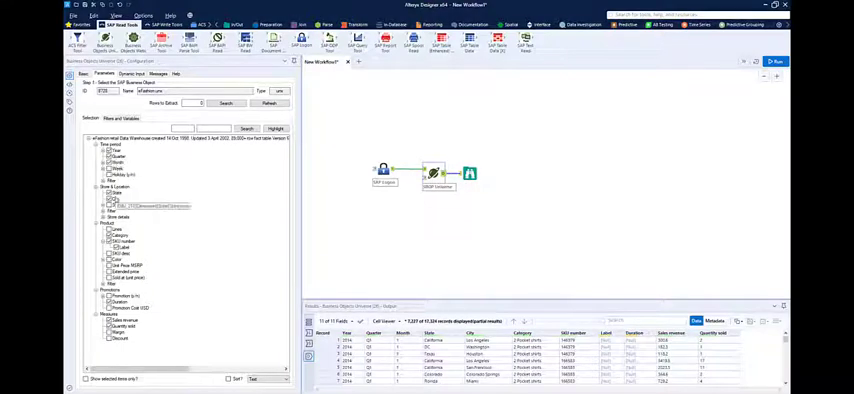
# - Add the State object as a query filter with chosen values and confirm it
pyautogui.rightClick(112, 200)
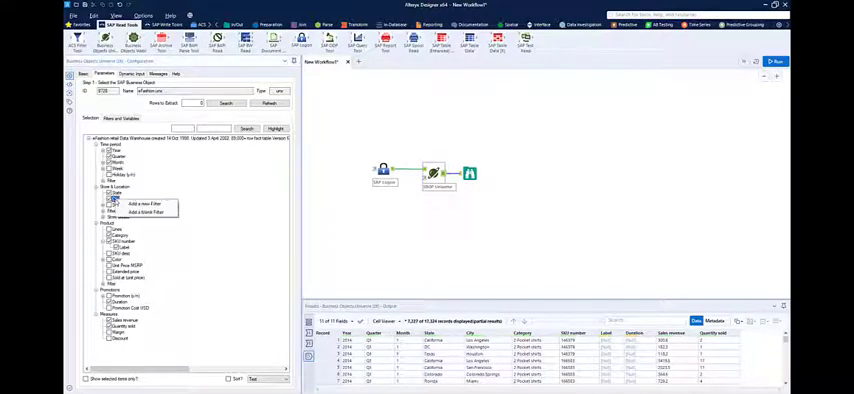
pyautogui.click(136, 204)
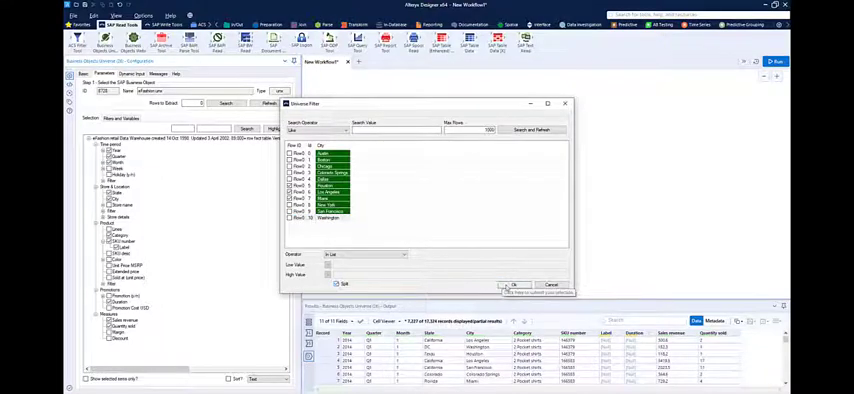
pyautogui.click(514, 284)
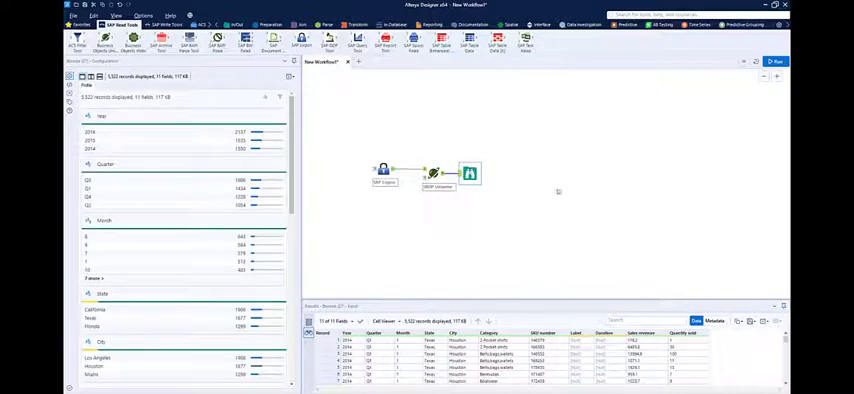
# - View the filtered results in the larger window and scroll through them
pyautogui.click(764, 320)
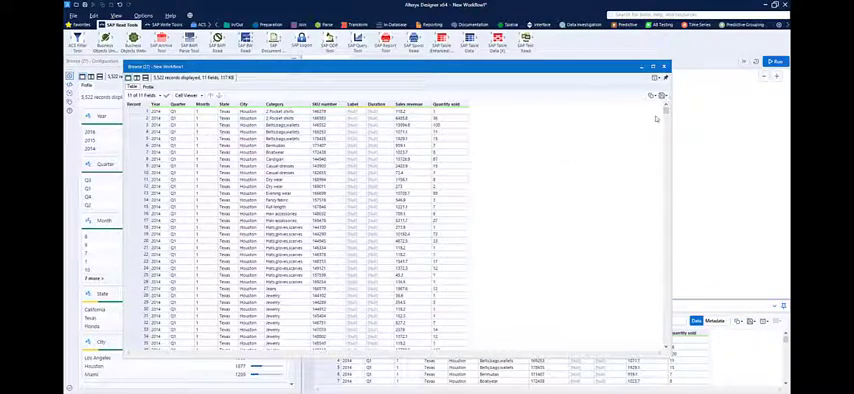
pyautogui.scroll(-3)
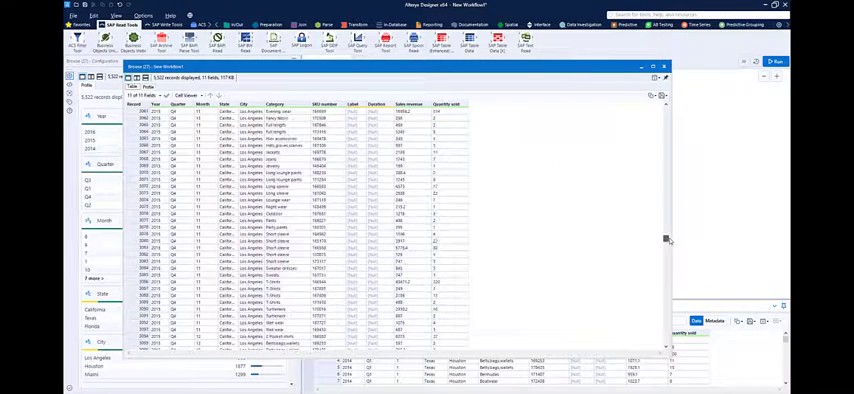
pyautogui.scroll(-3)
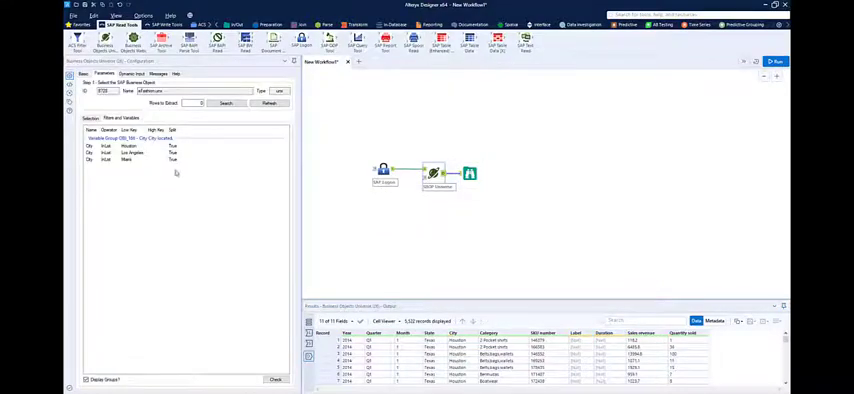
# - Select a filter condition, add a Text Input tool and edit a value in its table
pyautogui.click(130, 160)
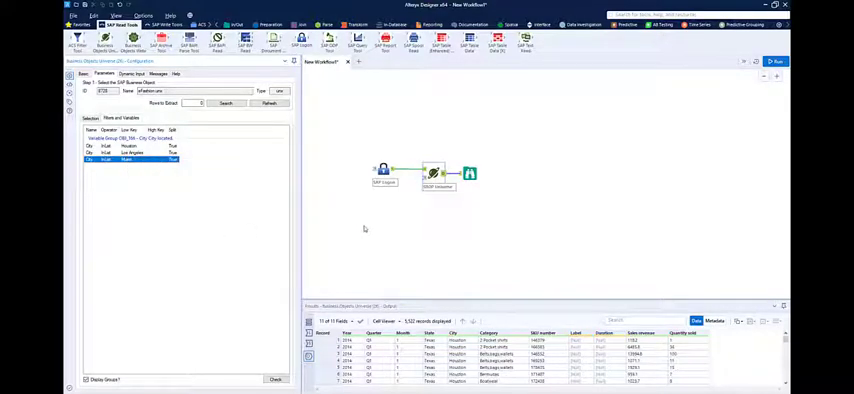
pyautogui.click(292, 60)
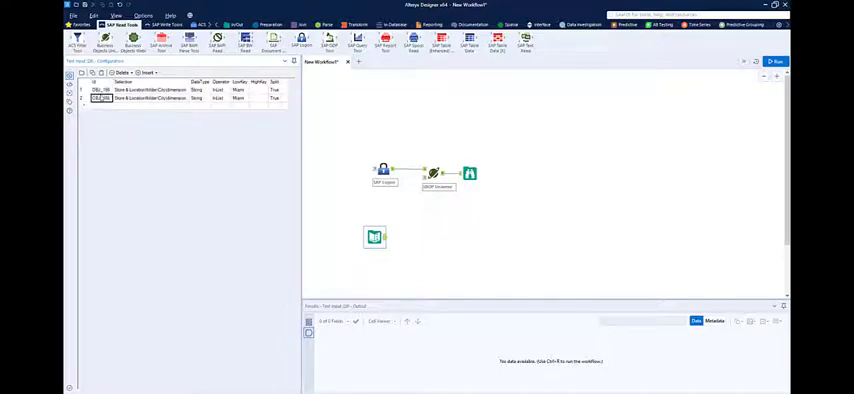
pyautogui.click(238, 98)
pyautogui.write('New York')
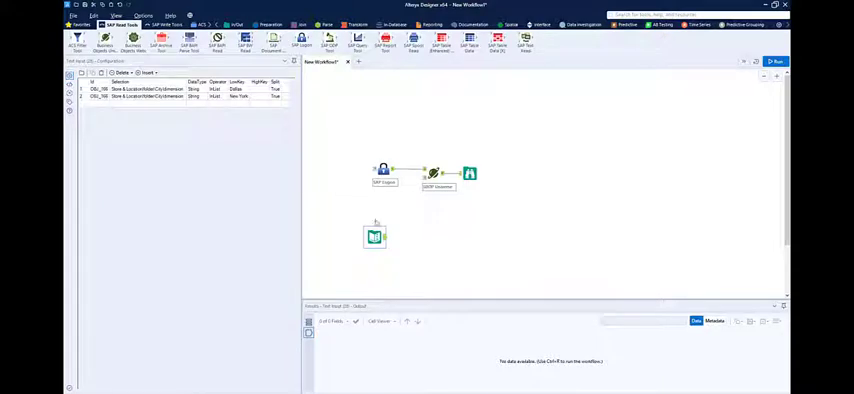
pyautogui.moveTo(396, 216)
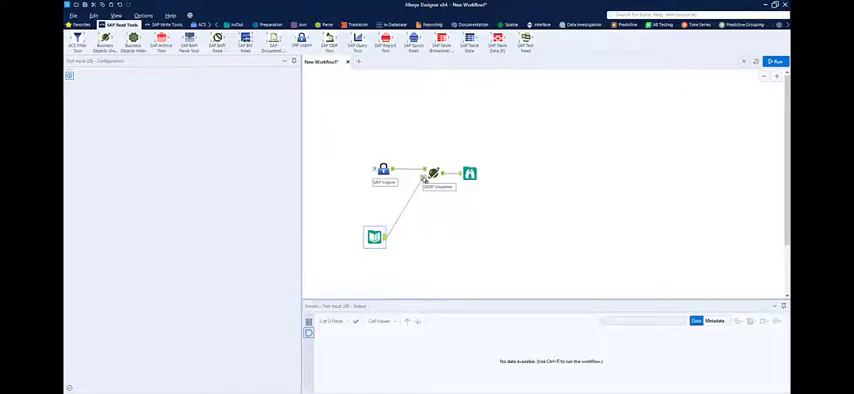
# - Run the workflow with the text-input filter and scroll through the Browse output
pyautogui.click(776, 62)
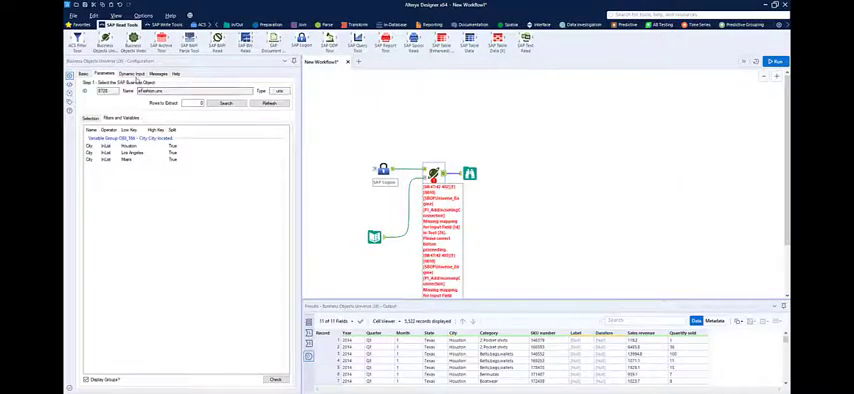
pyautogui.click(132, 74)
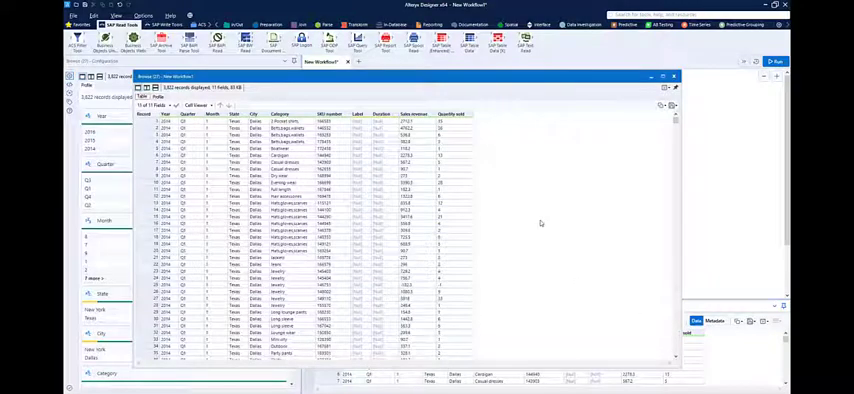
pyautogui.scroll(-3)
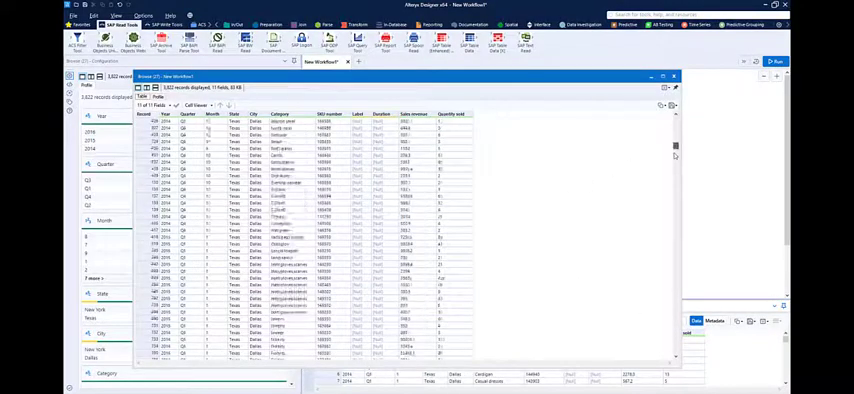
pyautogui.scroll(-3)
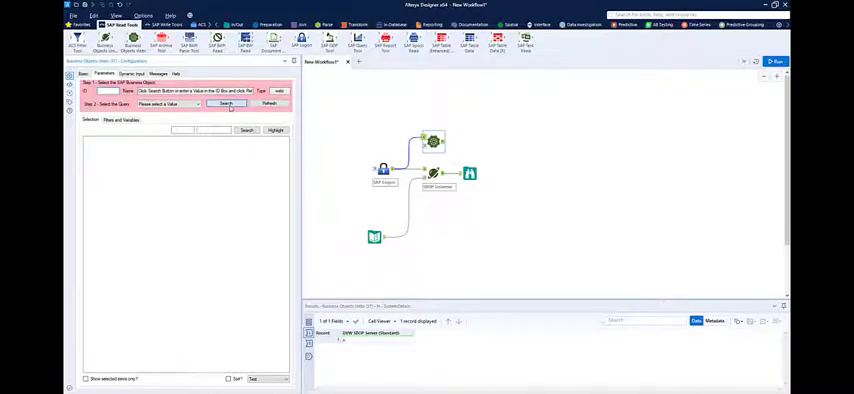
# - Browse the universe folders and choose the sales universe for the new tool
pyautogui.click(228, 104)
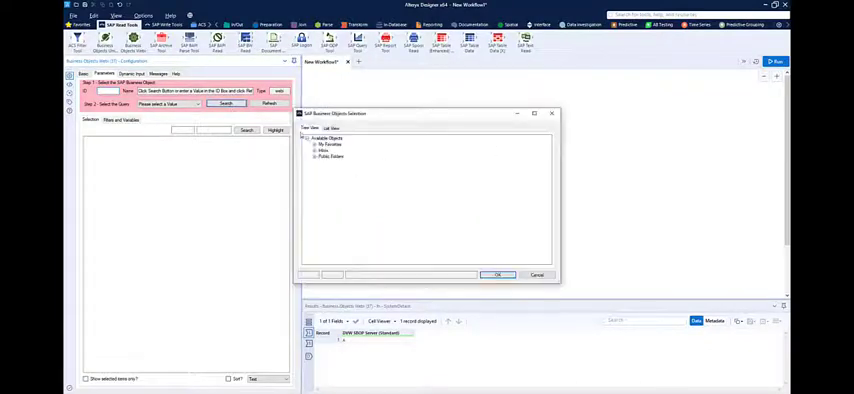
pyautogui.click(320, 144)
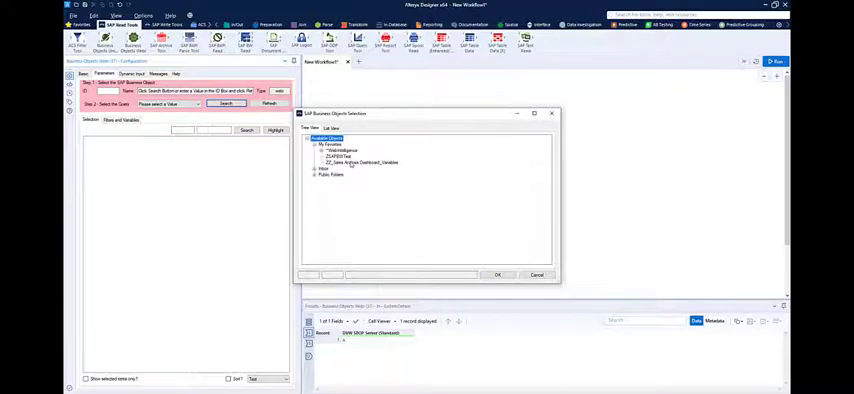
pyautogui.click(496, 276)
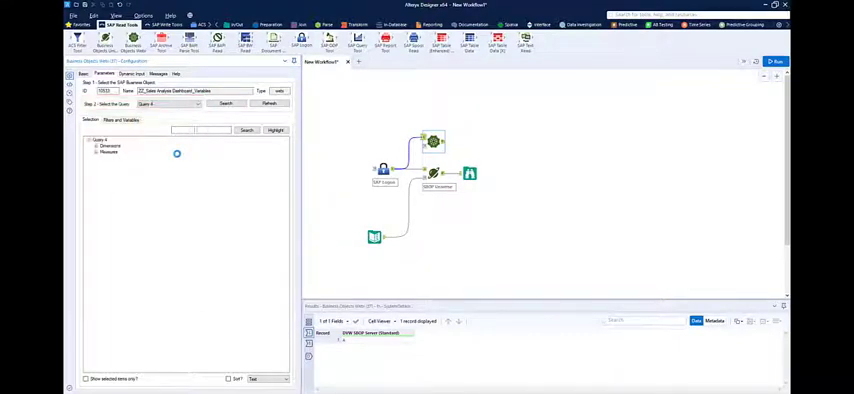
# - Expand an object folder and add its fields to the query
pyautogui.click(96, 146)
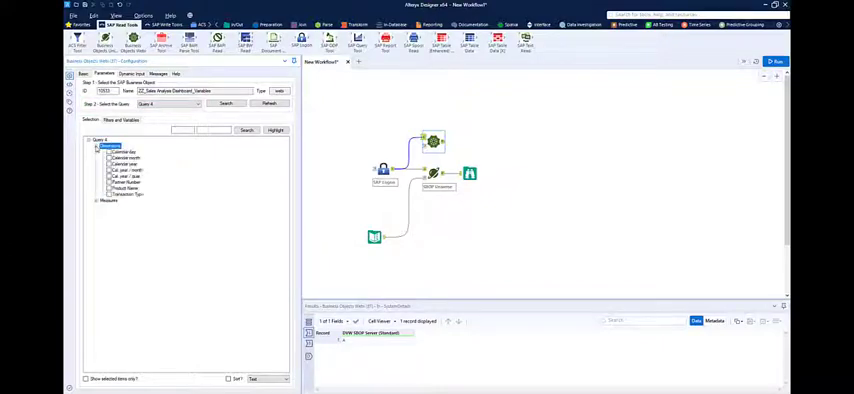
pyautogui.rightClick(108, 146)
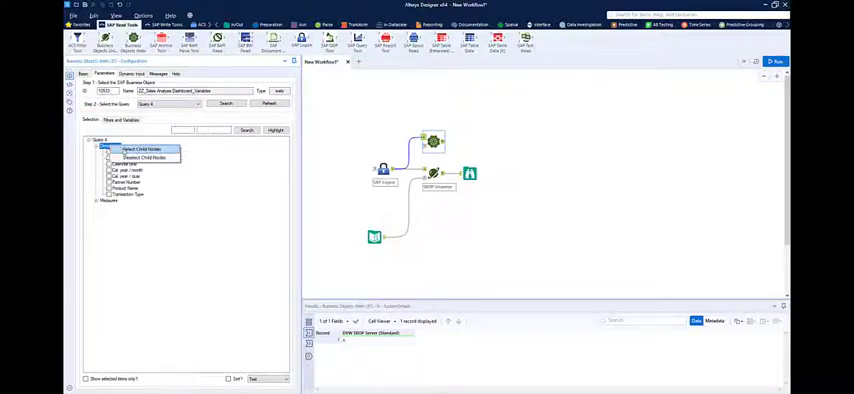
pyautogui.click(144, 148)
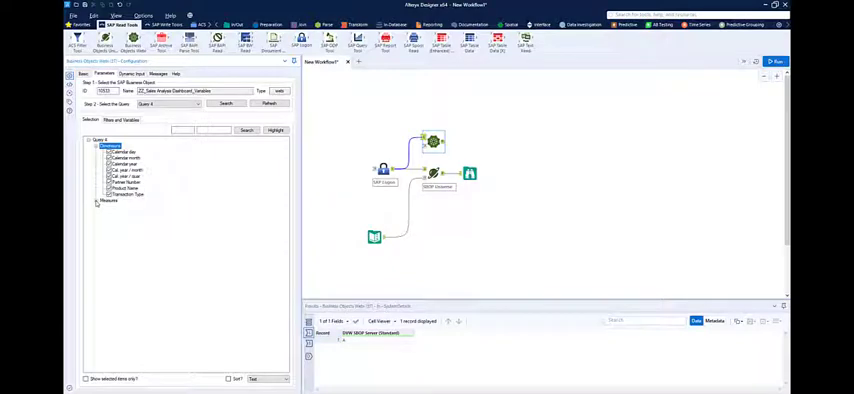
pyautogui.click(98, 208)
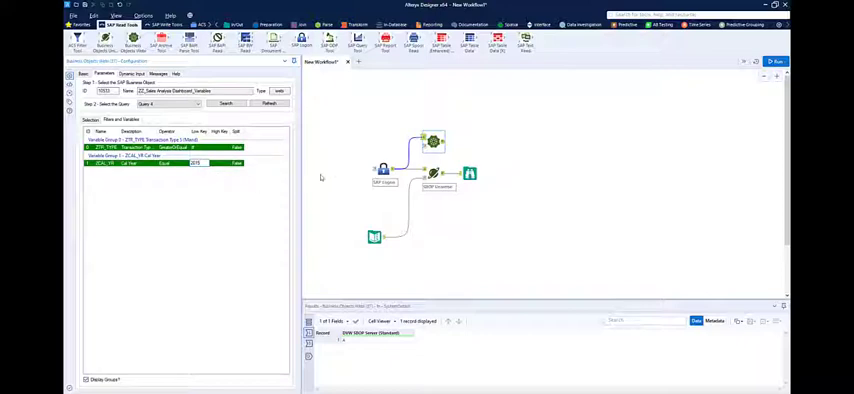
pyautogui.moveTo(424, 144)
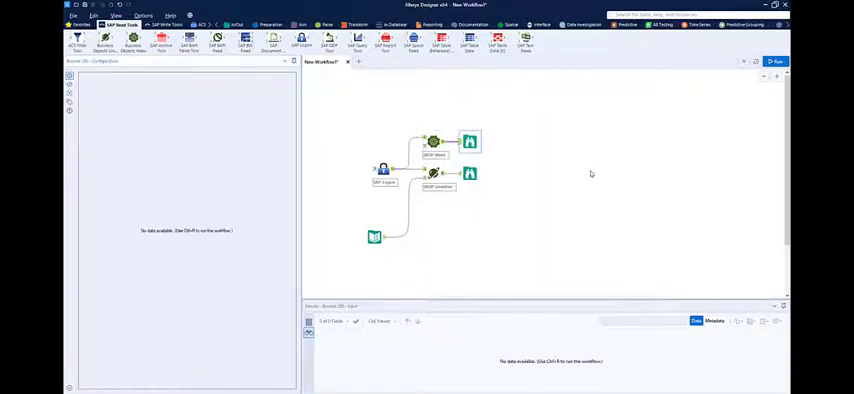
# - Run the workflow and scroll the second universe query's sales rows
pyautogui.click(776, 62)
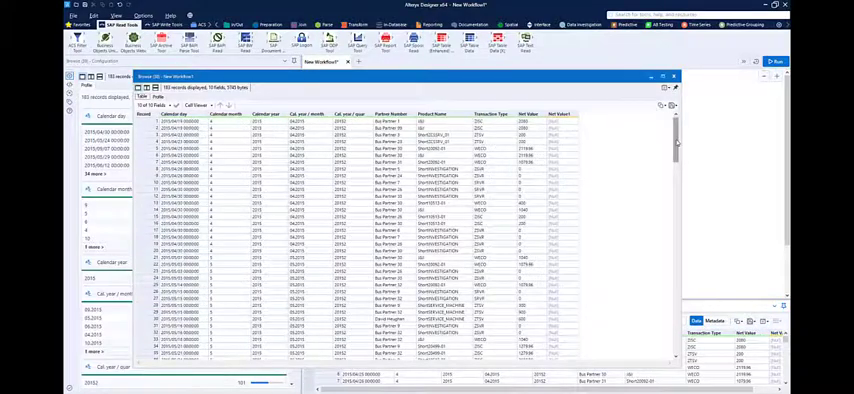
pyautogui.scroll(-3)
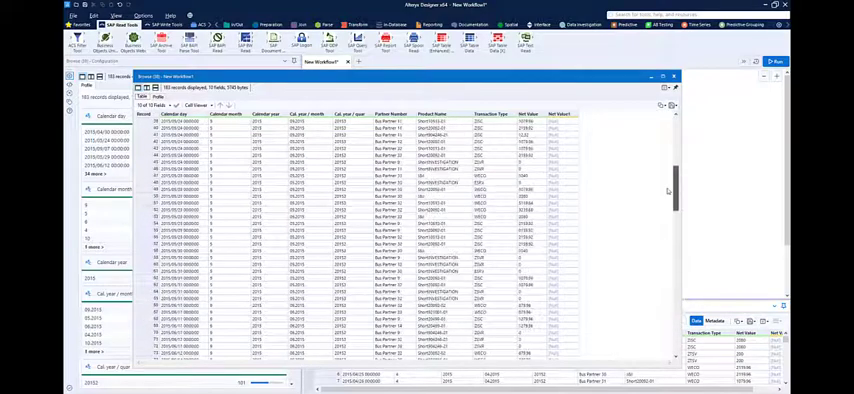